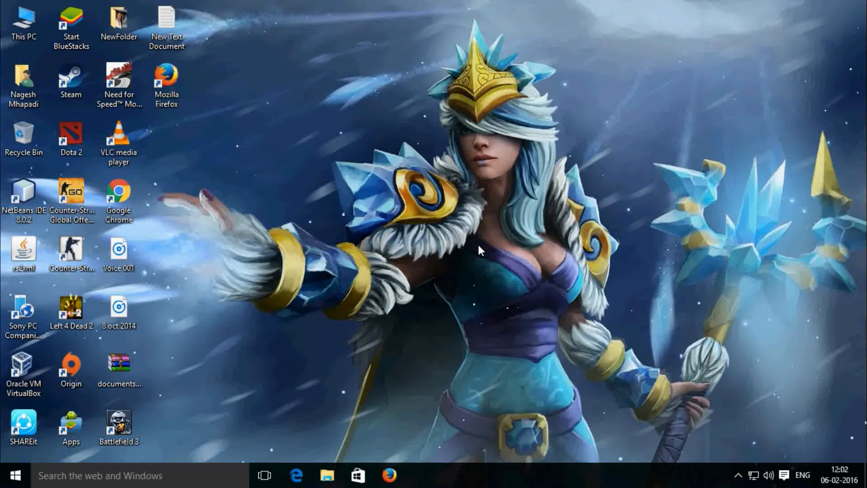
mouse_move(840, 486)
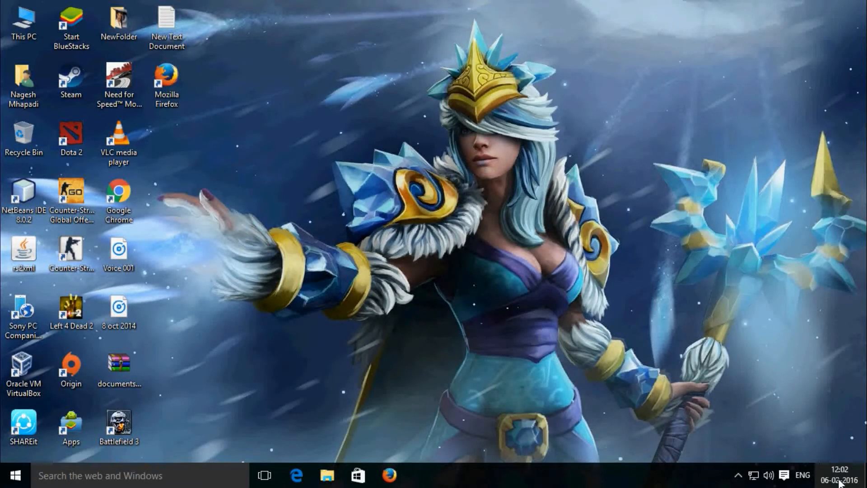
Open Date & time settings from the taskbar clock's calendar flyout.
click(830, 475)
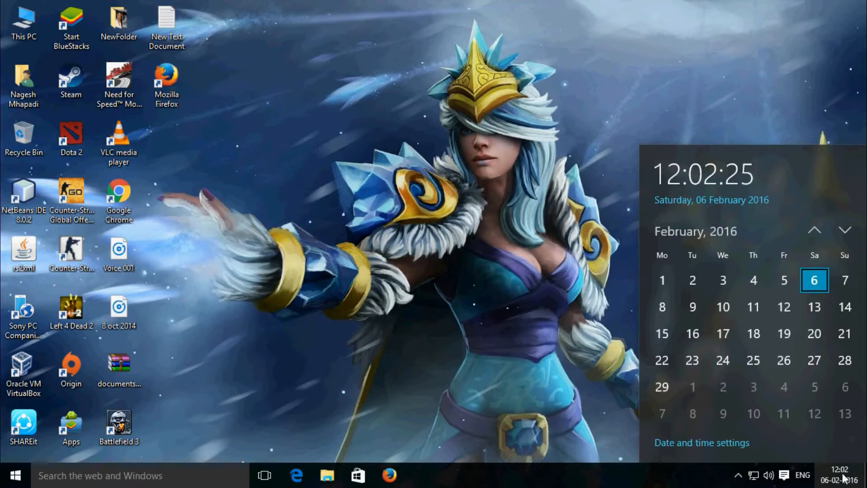
click(702, 443)
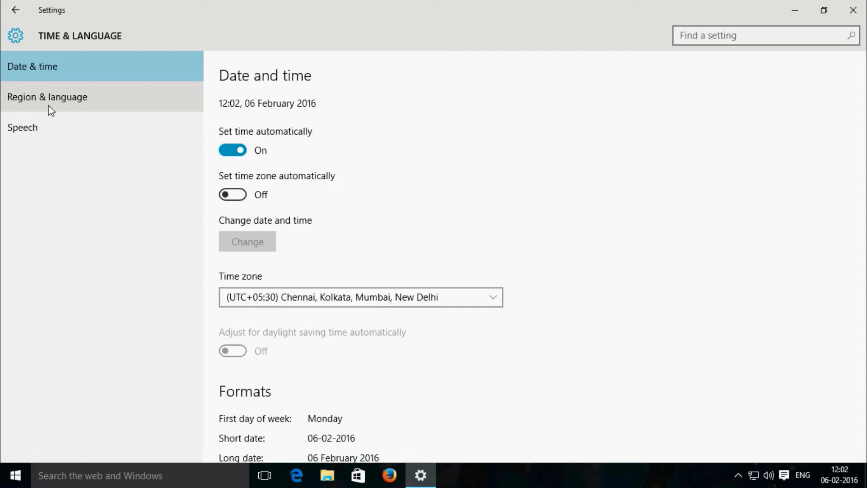
In Region & language, start adding a language and view English's regional variants.
click(47, 97)
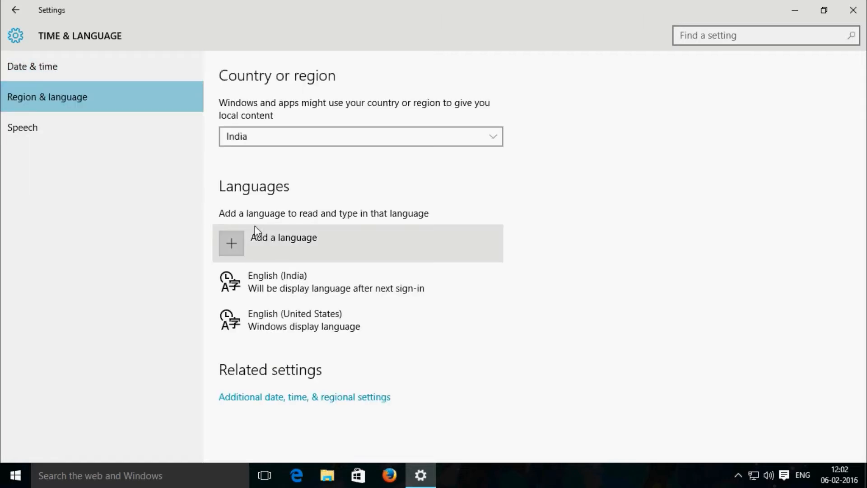
click(283, 237)
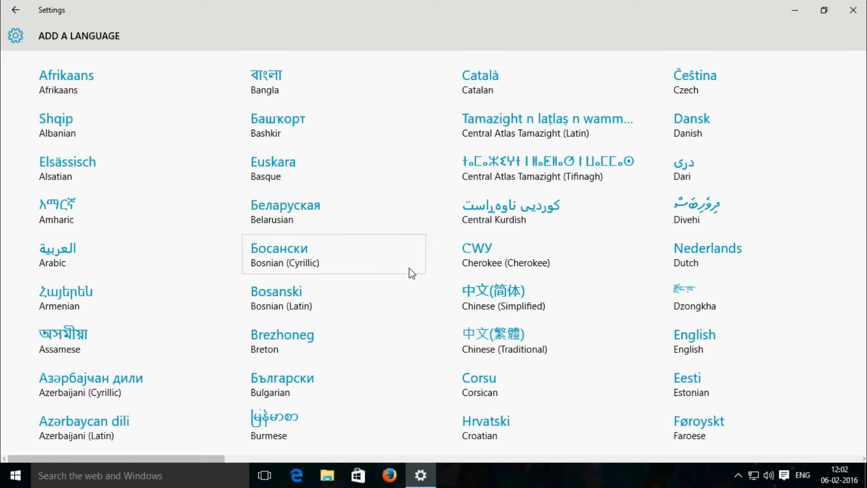
click(694, 334)
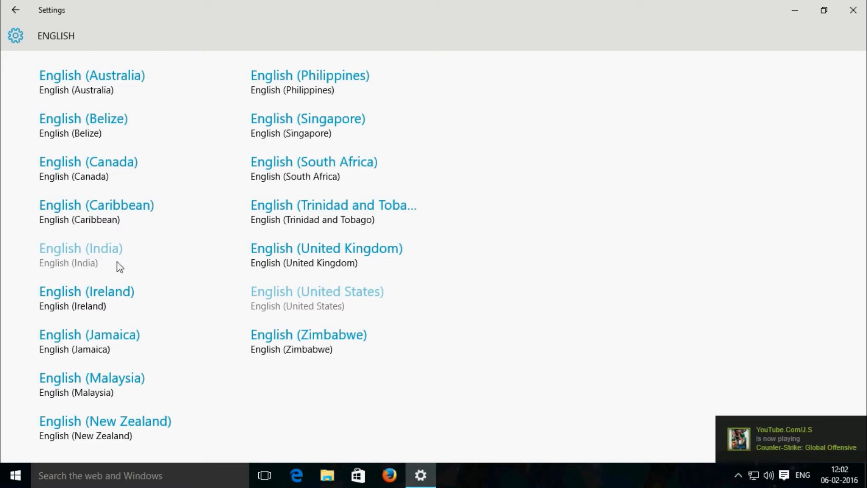
mouse_move(603, 395)
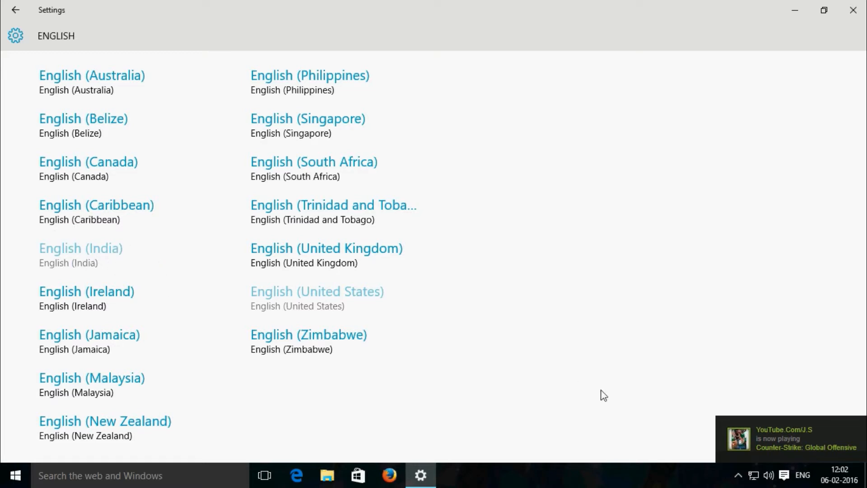
mouse_move(14, 10)
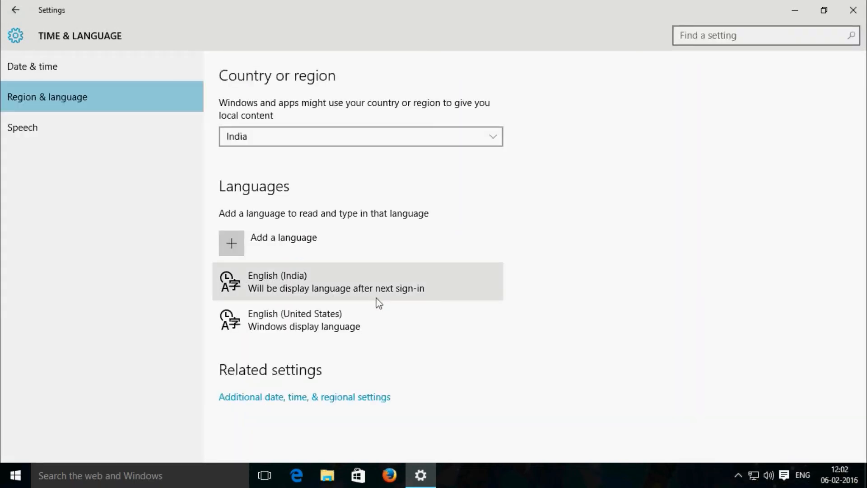
Close Settings and open the ENG indicator's list of English (India) and English (United States) keyboards.
click(335, 282)
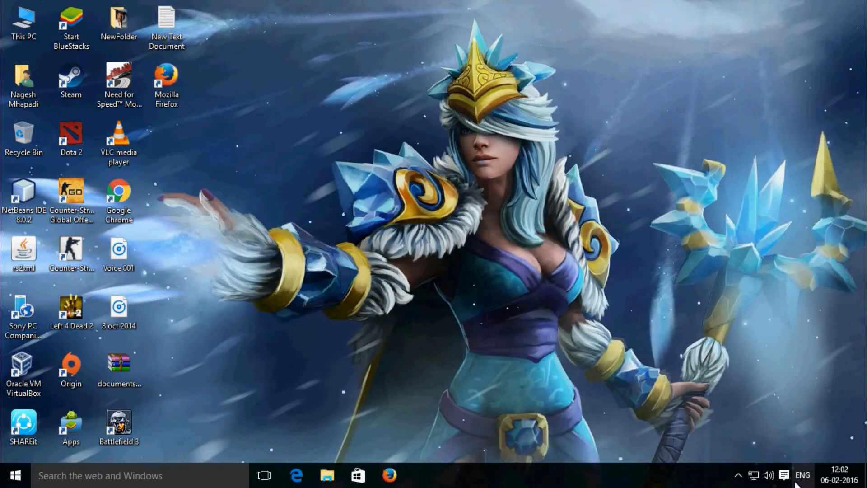
click(802, 476)
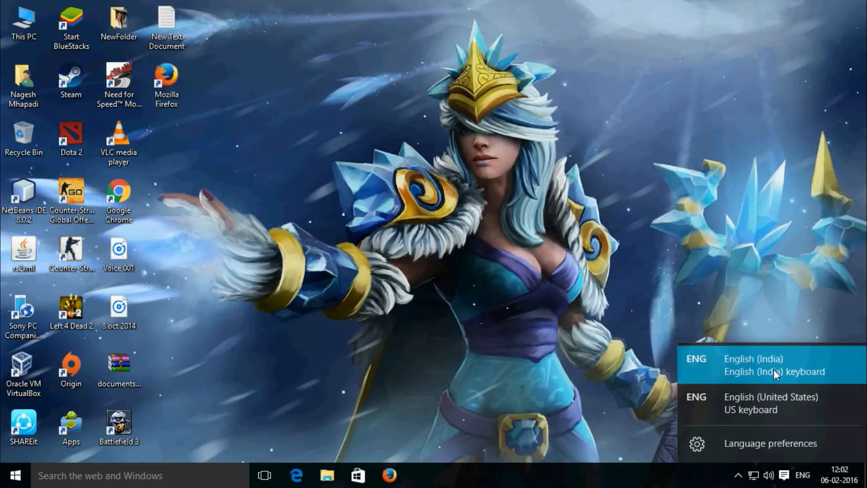
mouse_move(777, 431)
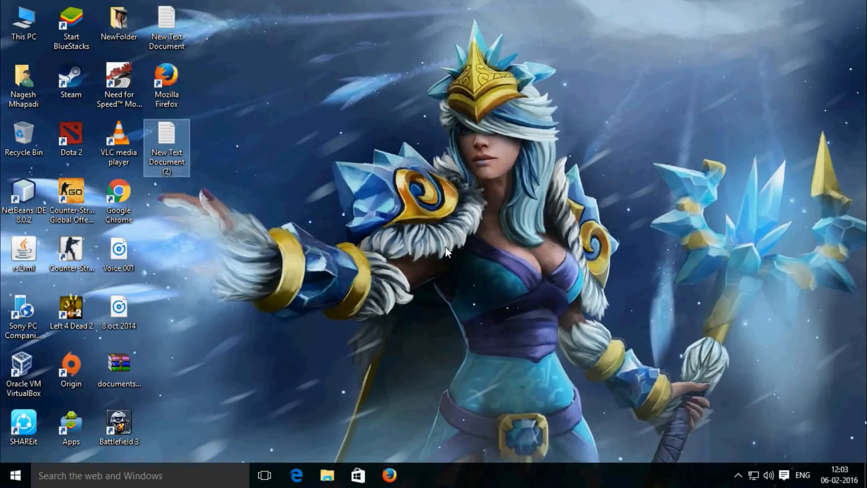
Open New Text Document (2) in Notepad, type the test symbol 'र' twice, then clear it.
double_click(167, 146)
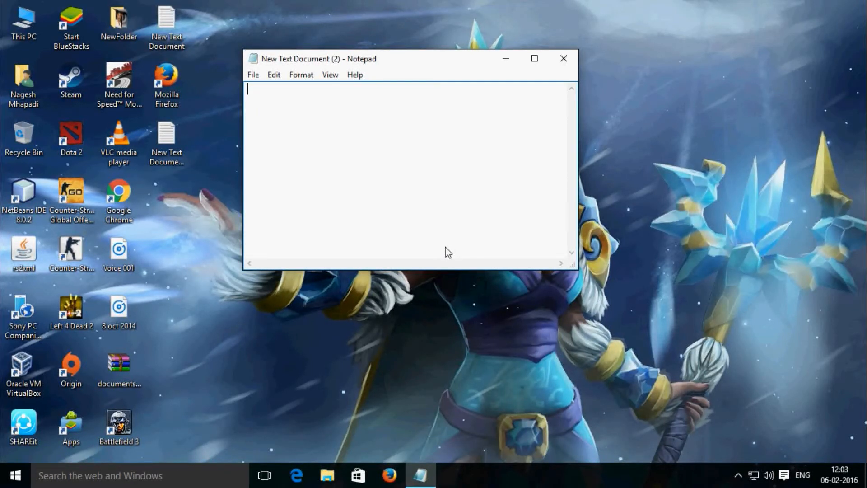
text(ररर)
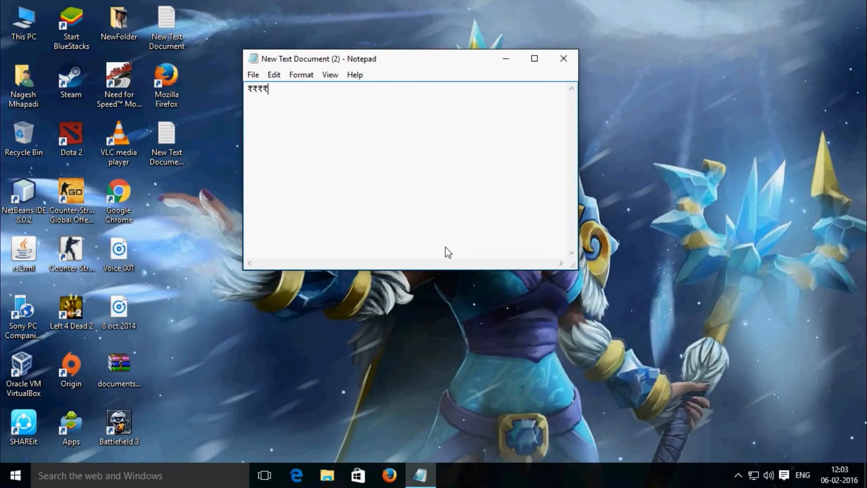
text(र)
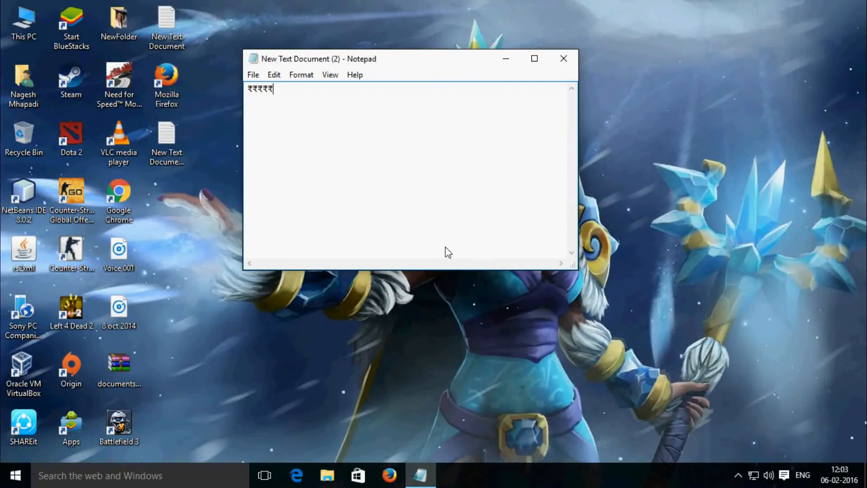
key(ctrl+a)
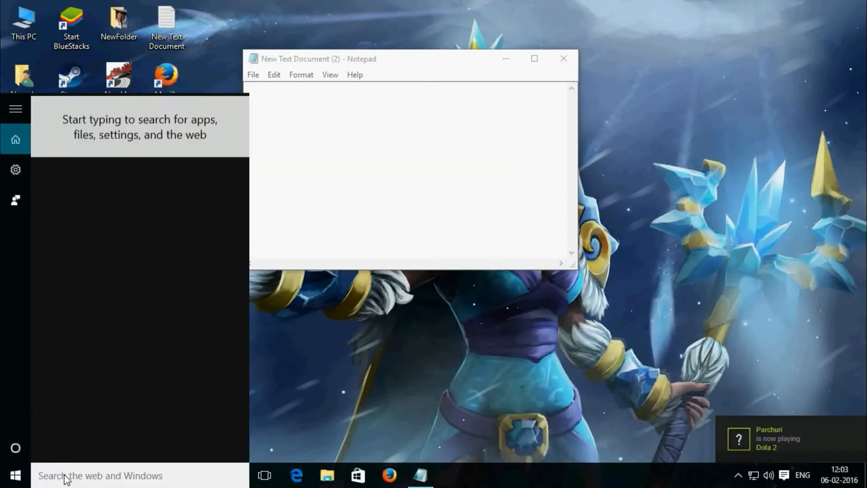
Search 'control' and, under Clock, Language, and Region > Language > Add a language, select English.
text(control)
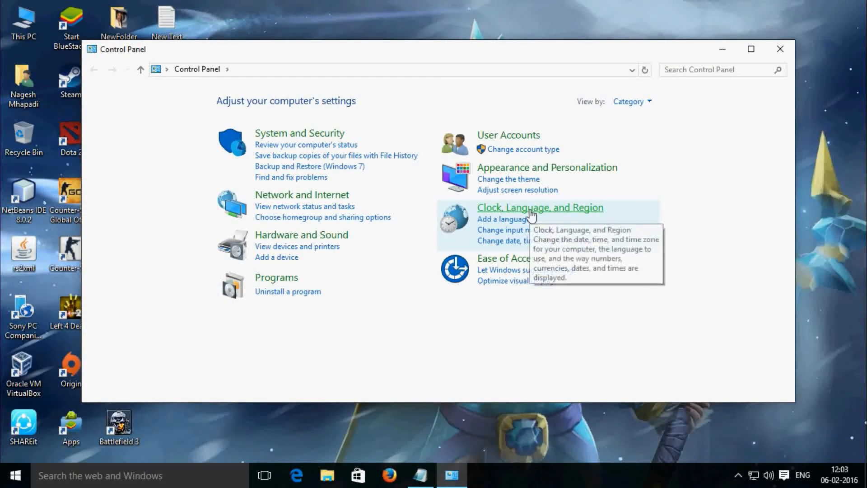
click(540, 208)
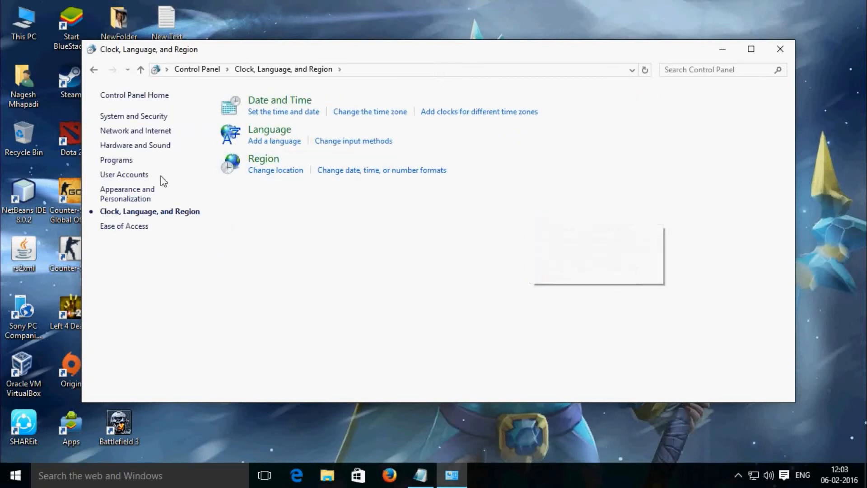
click(275, 140)
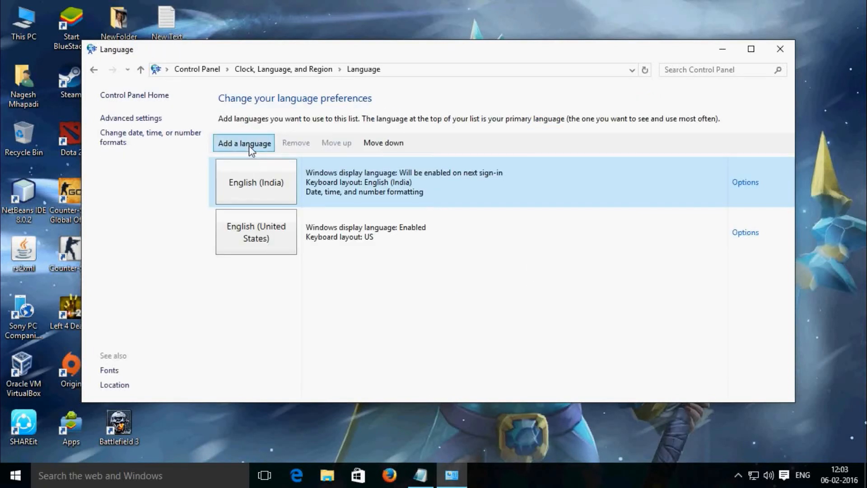
click(244, 142)
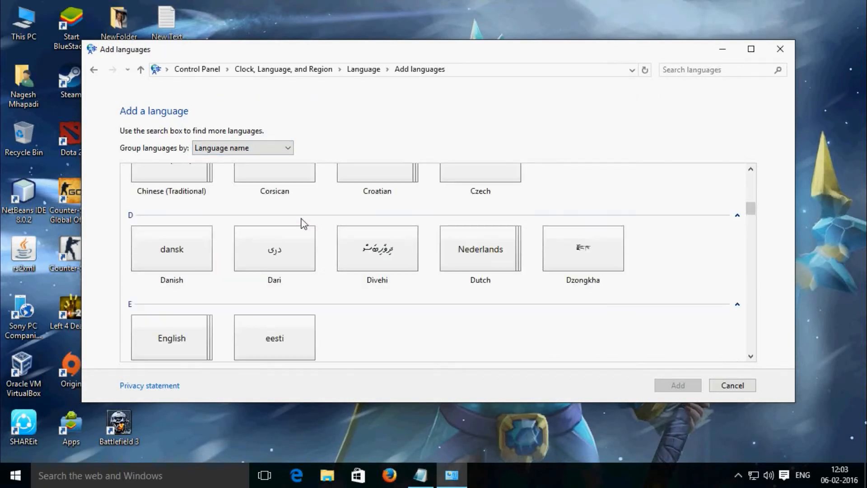
scroll(down, 3)
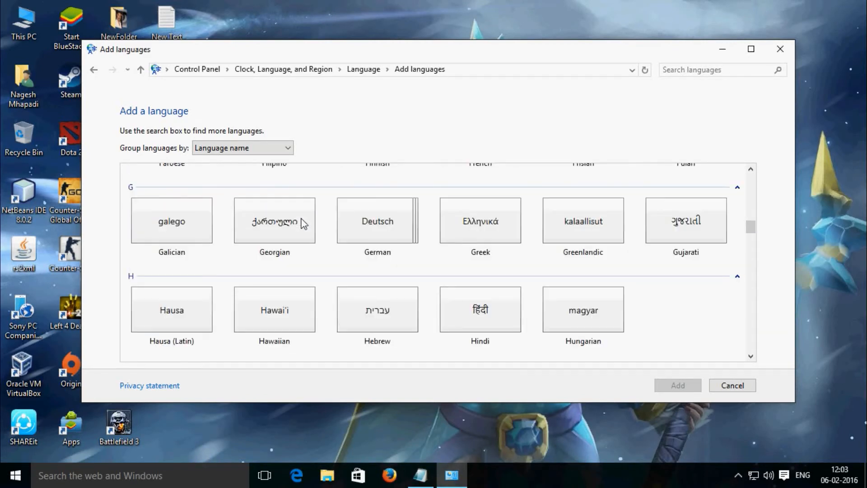
scroll(up, 3)
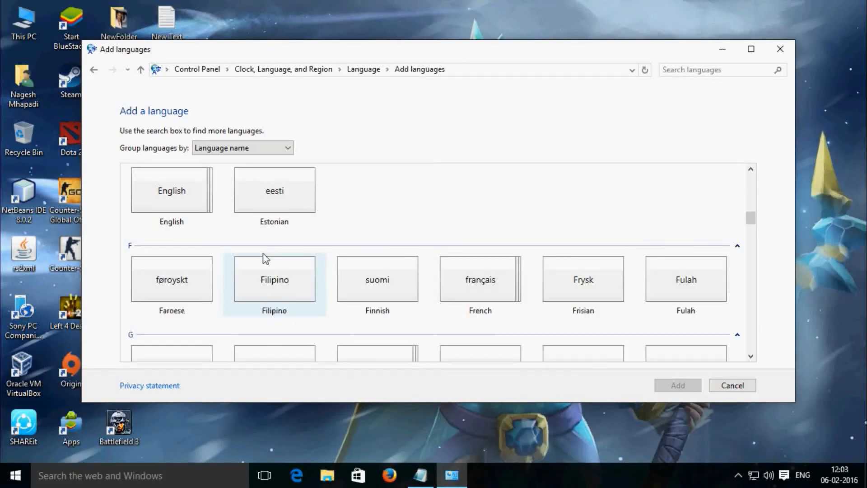
click(171, 190)
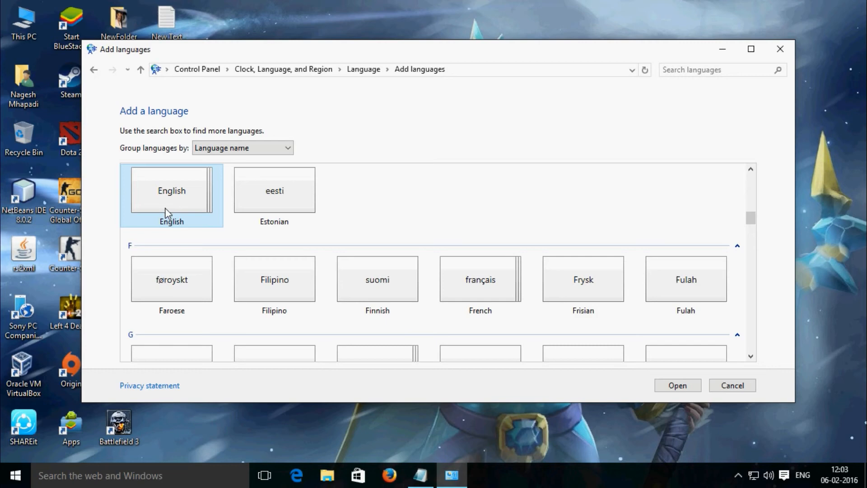
View English's regional variants, cancel Control Panel, and close Notepad with Don't Save.
double_click(172, 190)
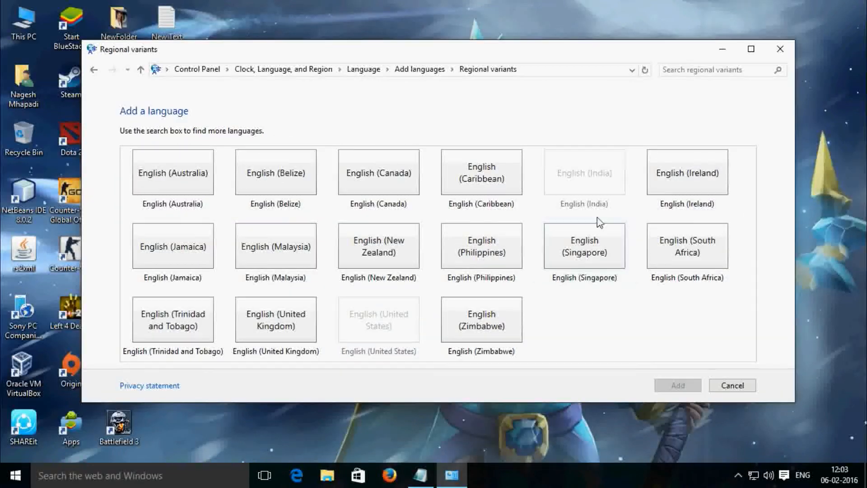
click(584, 173)
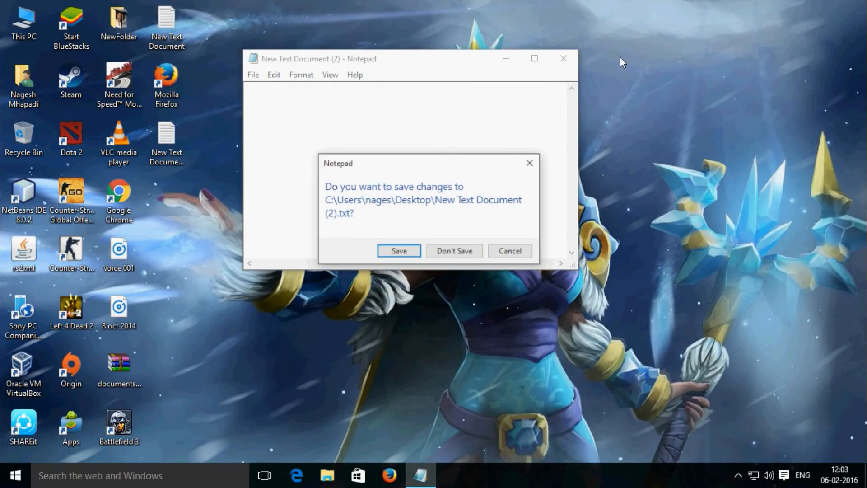
click(454, 250)
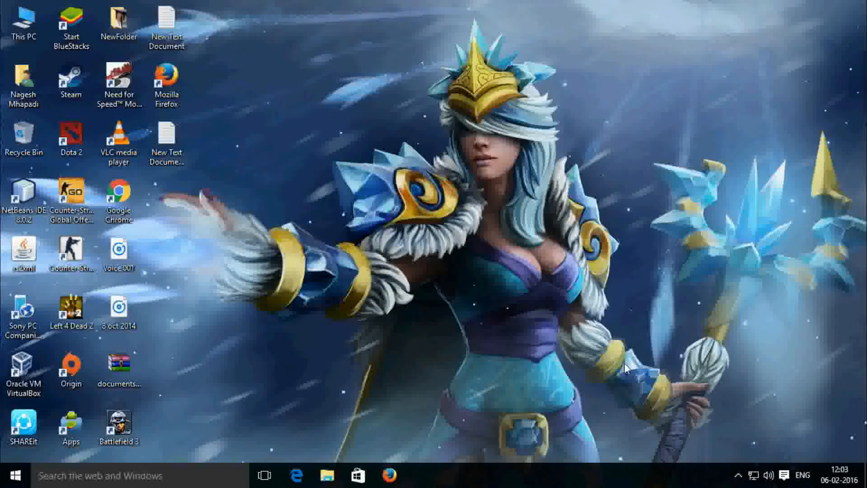